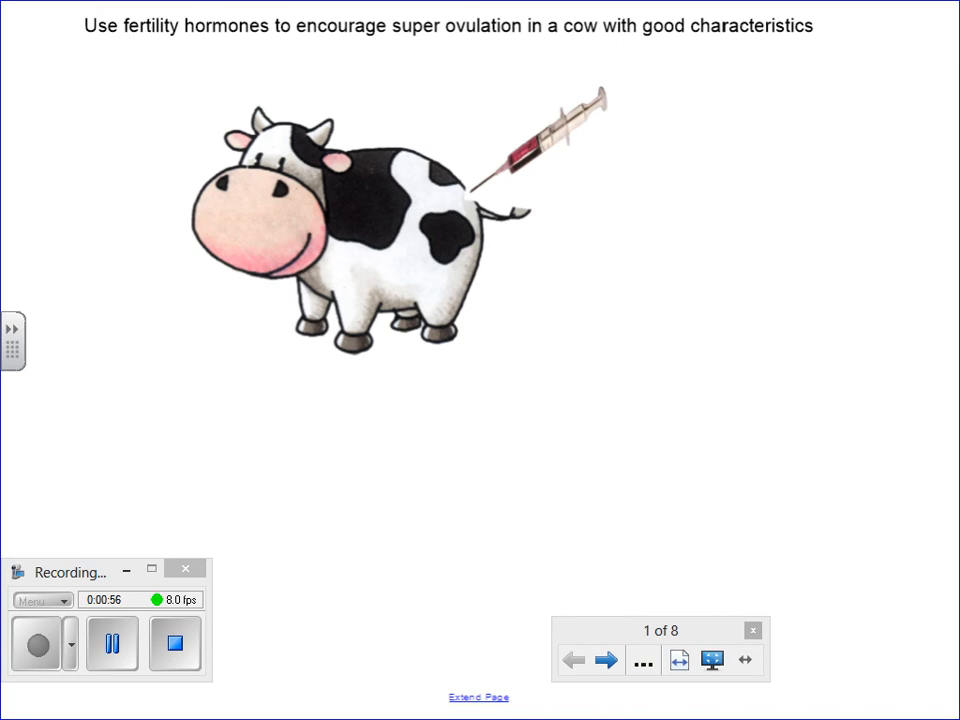
Step: Advance from the fertility-hormone slide to slide 2, the ovary releasing lots of eggs
{"action": "left_click", "coordinate": [604, 660]}
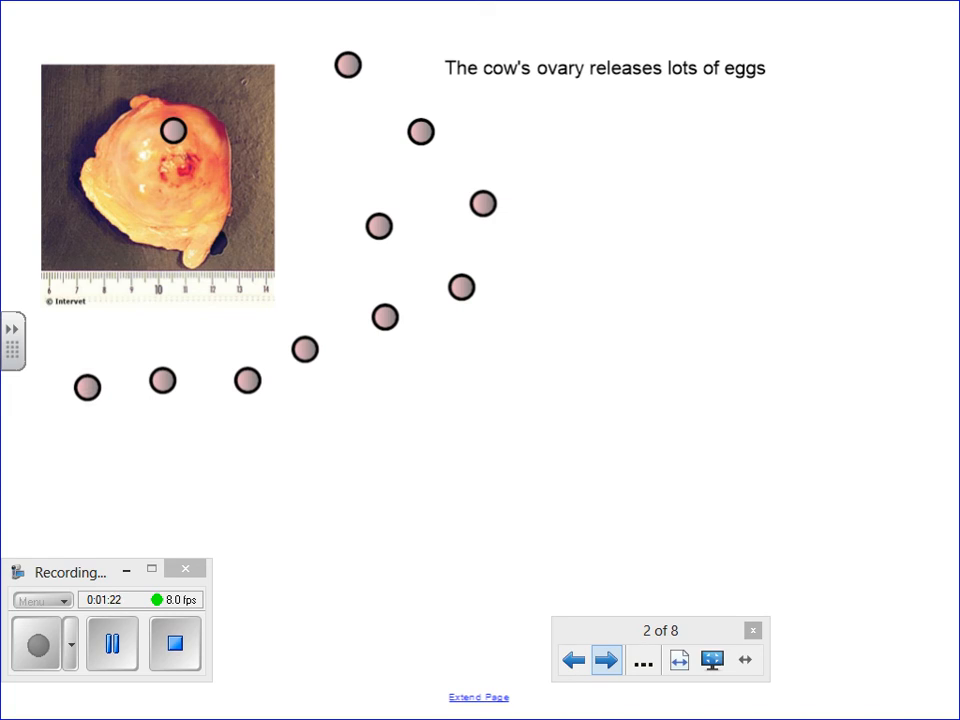
Step: Advance to slide 3, where sperm surround and fertilise the eggs
{"action": "left_click", "coordinate": [604, 660]}
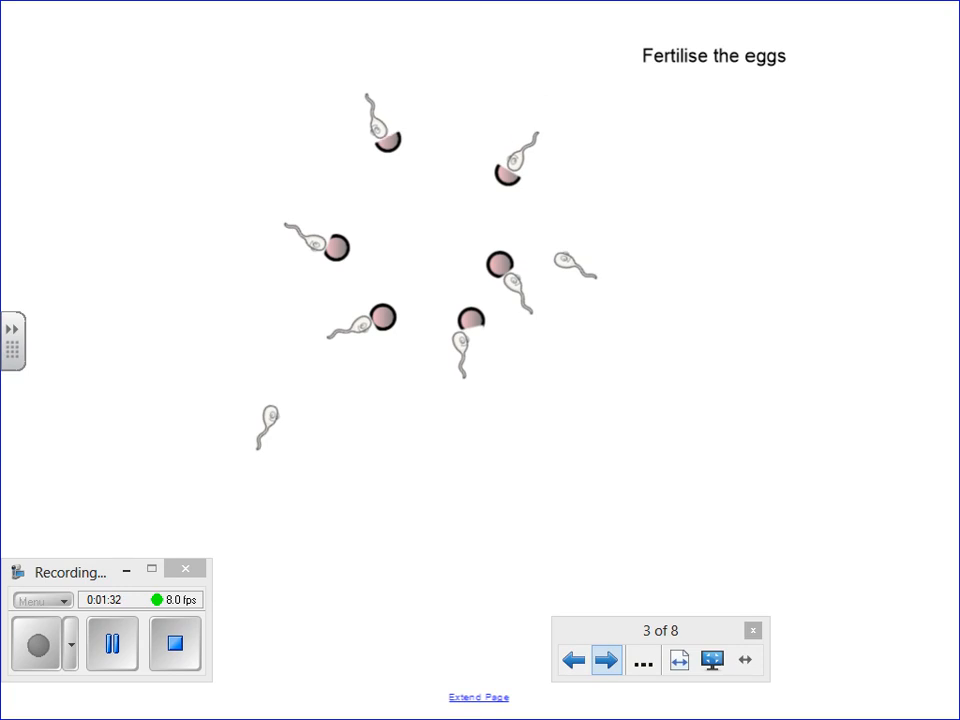
Step: Advance to slide 4, the fertilised eggs developing into embryos
{"action": "left_click", "coordinate": [604, 660]}
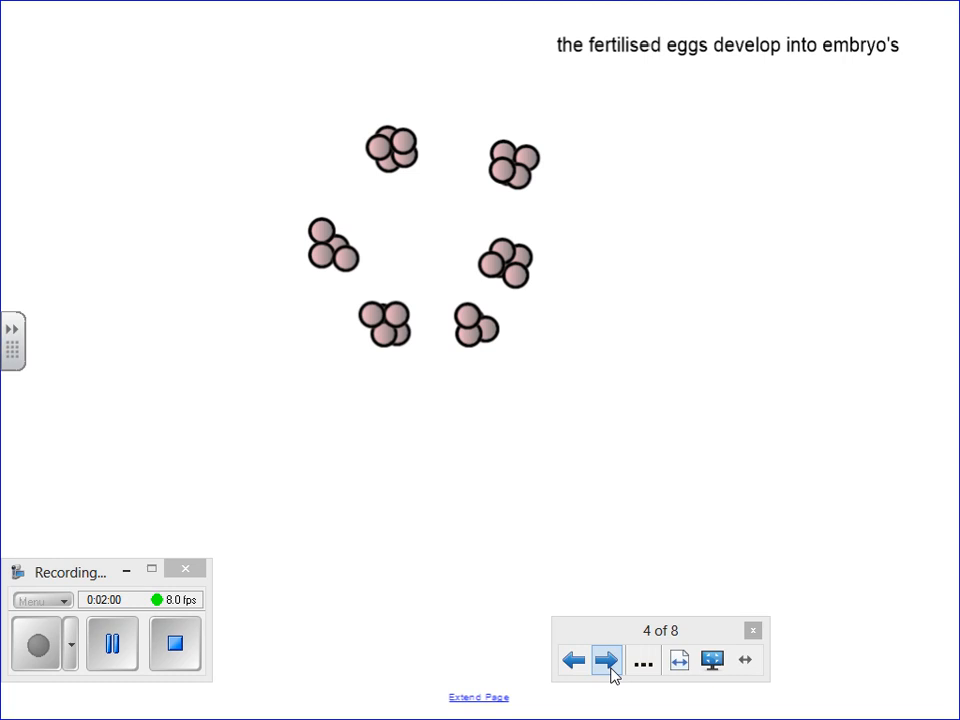
Step: Advance to slide 5, each embryo divided into genetically identical cells
{"action": "left_click", "coordinate": [604, 660]}
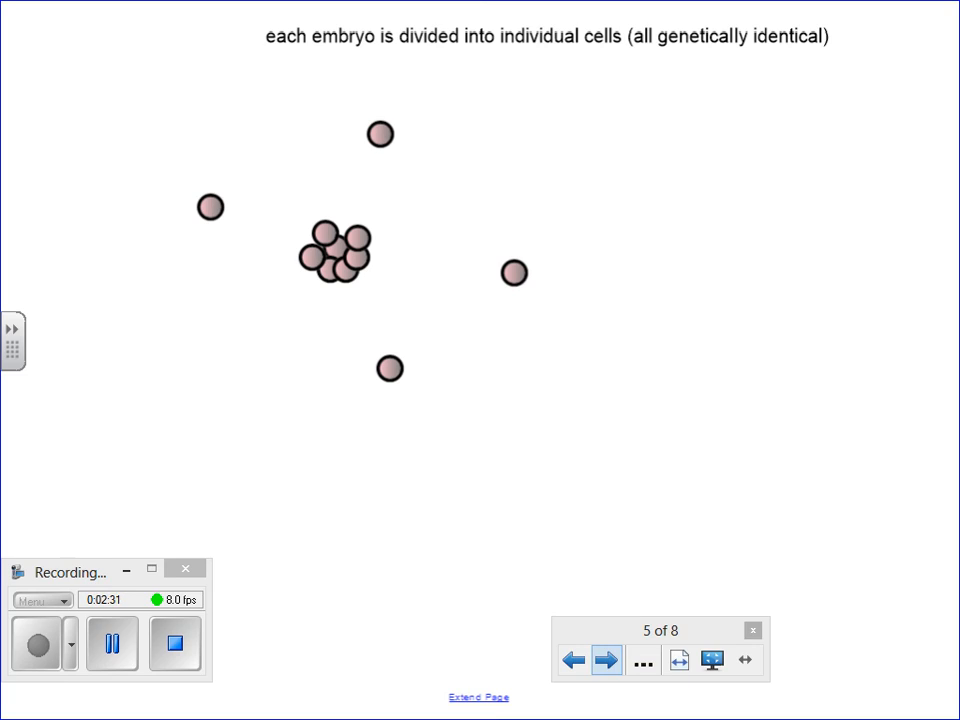
Step: Advance past slide 6 on implanting cells into receptive cows to slide 7, several months later
{"action": "left_click", "coordinate": [604, 660]}
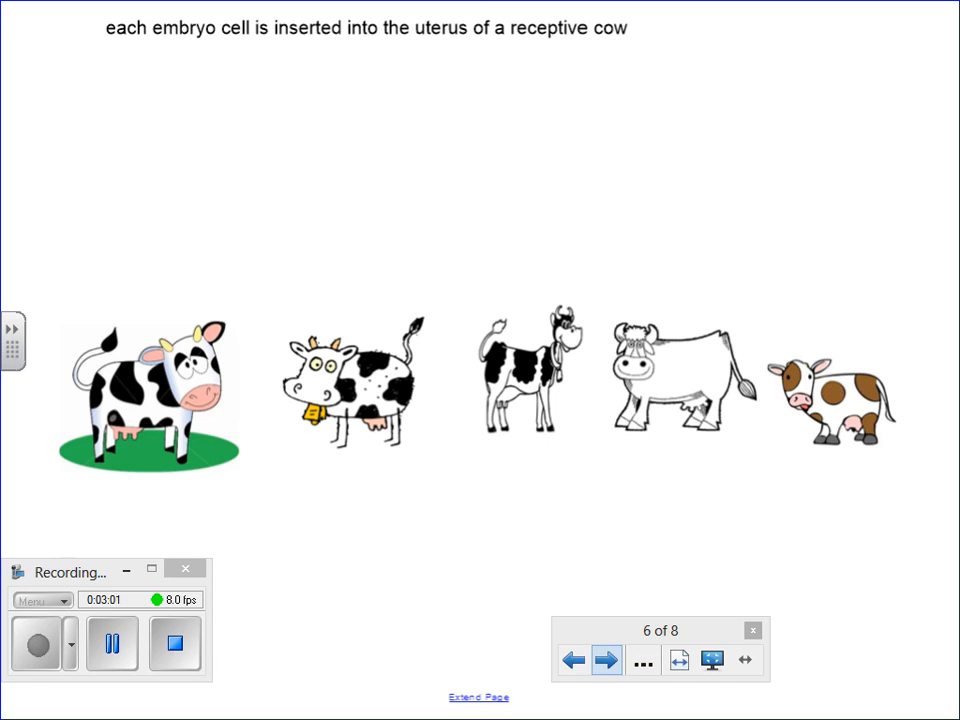
{"action": "left_click", "coordinate": [604, 660]}
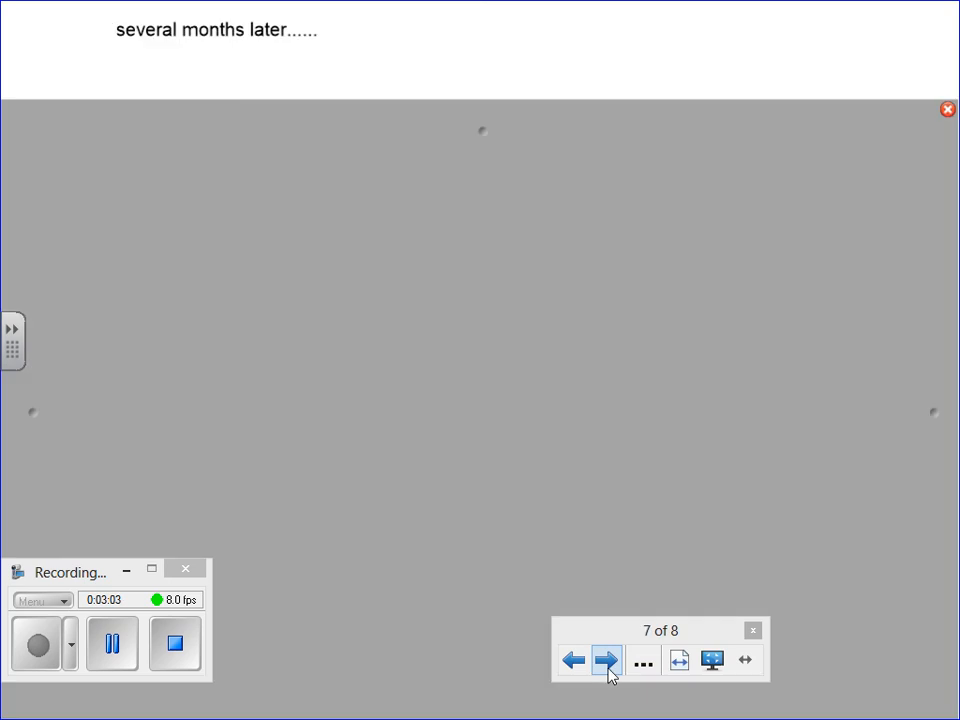